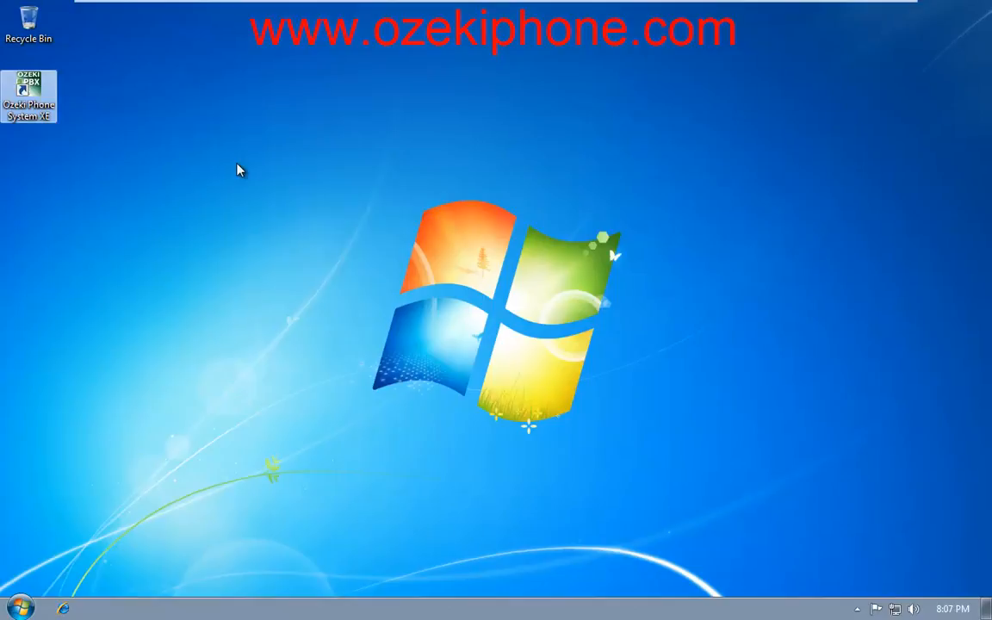
# - Launch Ozeki Phone System XE from the desktop to reach its login page
pyautogui.click(82, 606)
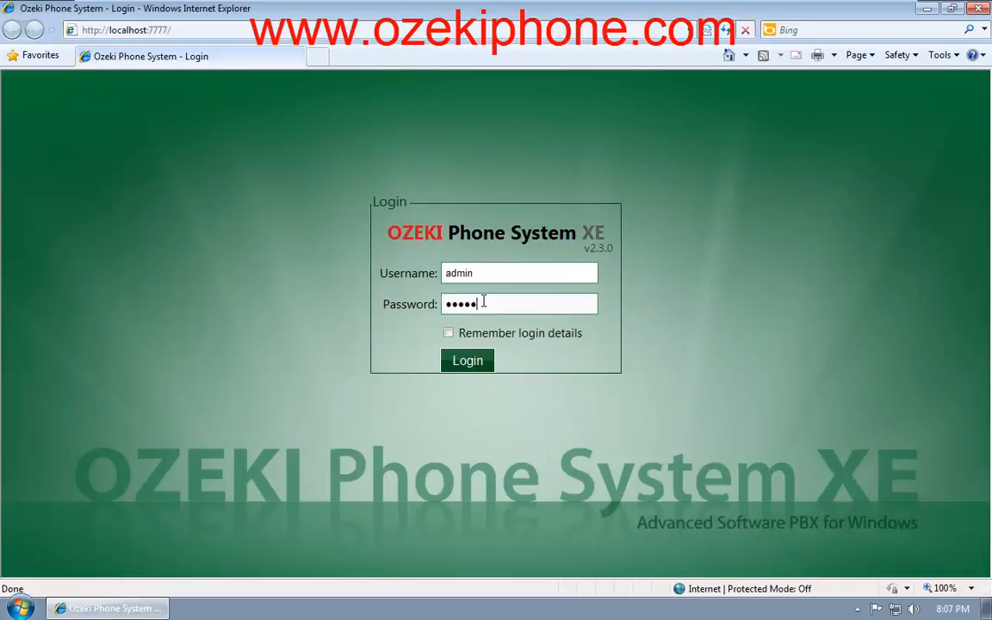
# - Log in as admin and start installing a new SIP extension with 101 as username, auth name and password
pyautogui.click(468, 360)
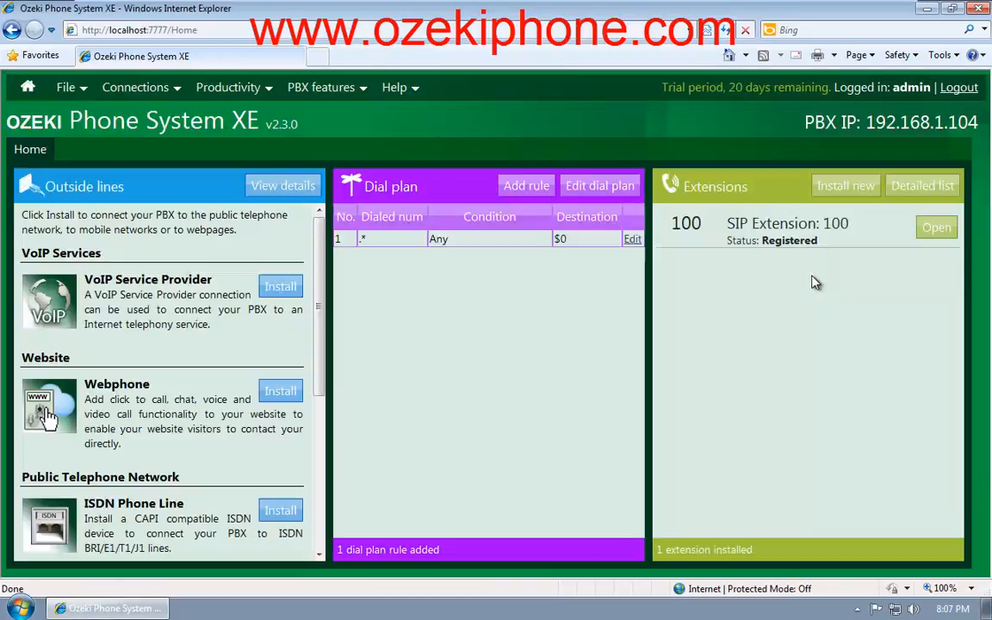
pyautogui.moveTo(846, 186)
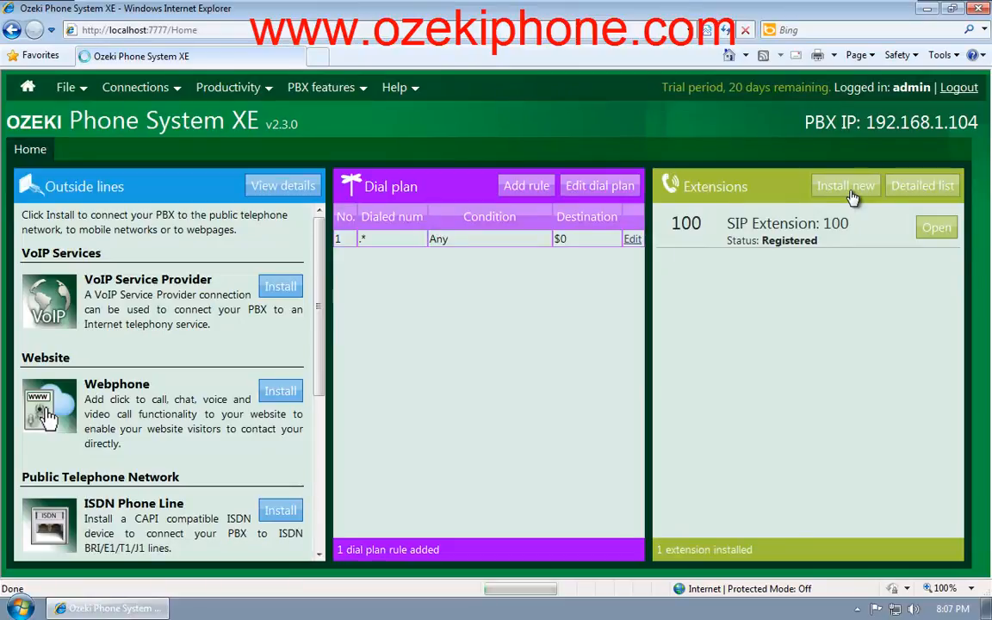
pyautogui.click(845, 186)
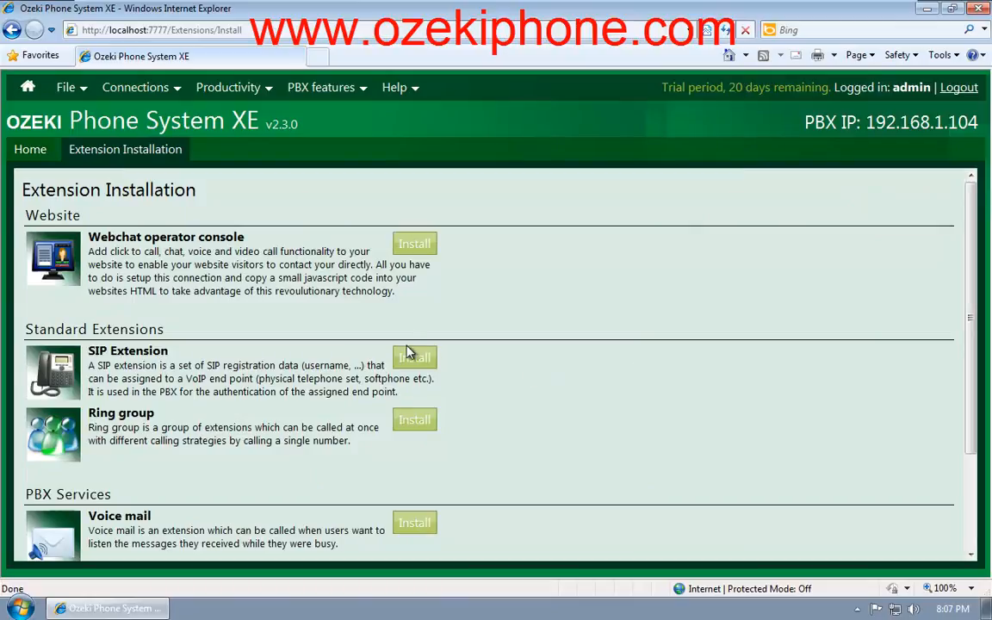
pyautogui.click(413, 357)
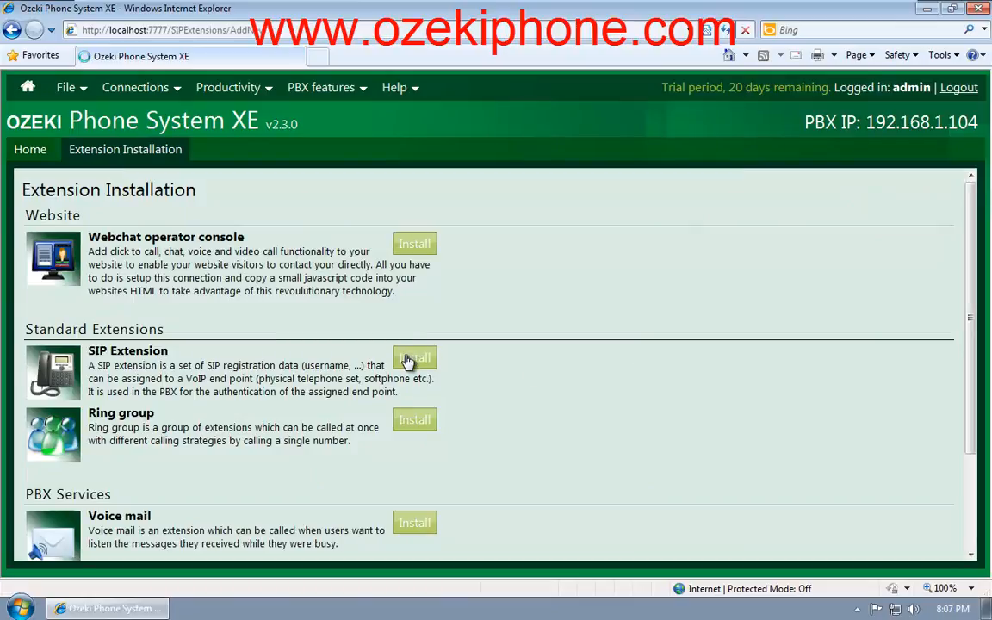
pyautogui.click(414, 358)
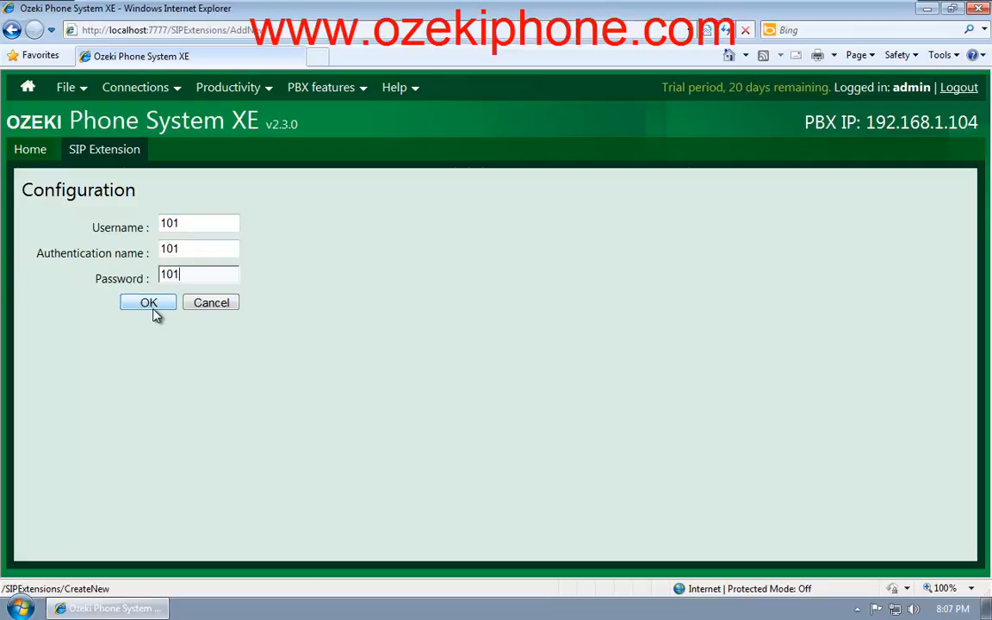
# - Save SIP extension 101 and view its activity log
pyautogui.click(148, 303)
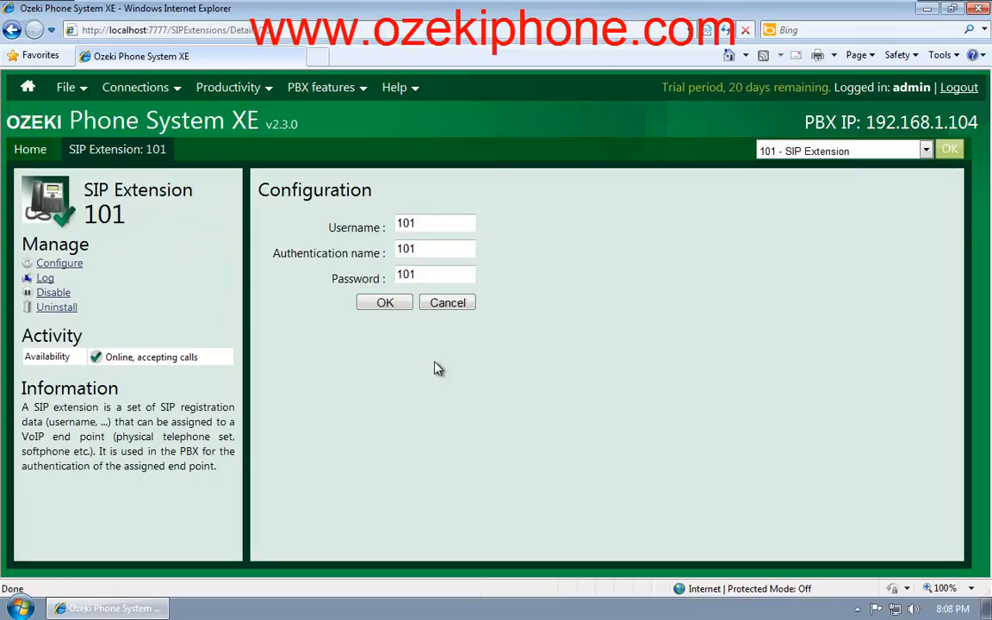
pyautogui.moveTo(420, 361)
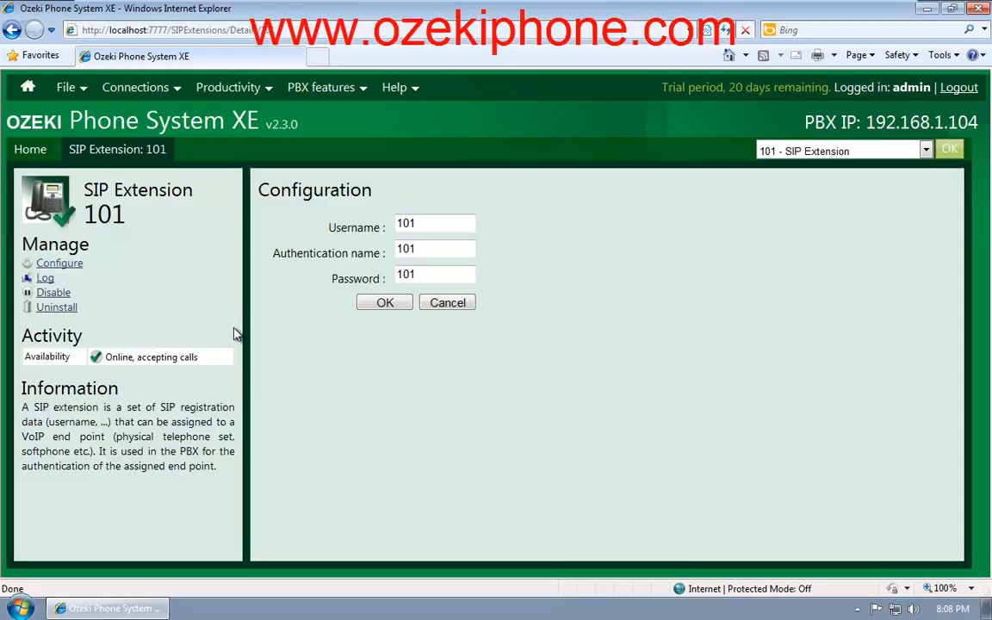
pyautogui.moveTo(45, 277)
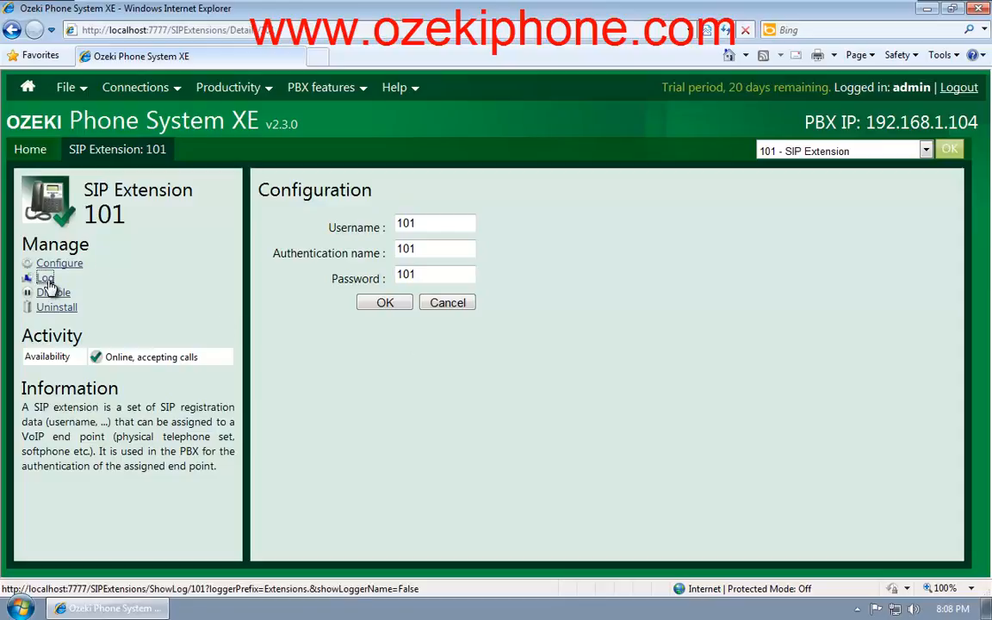
pyautogui.click(45, 278)
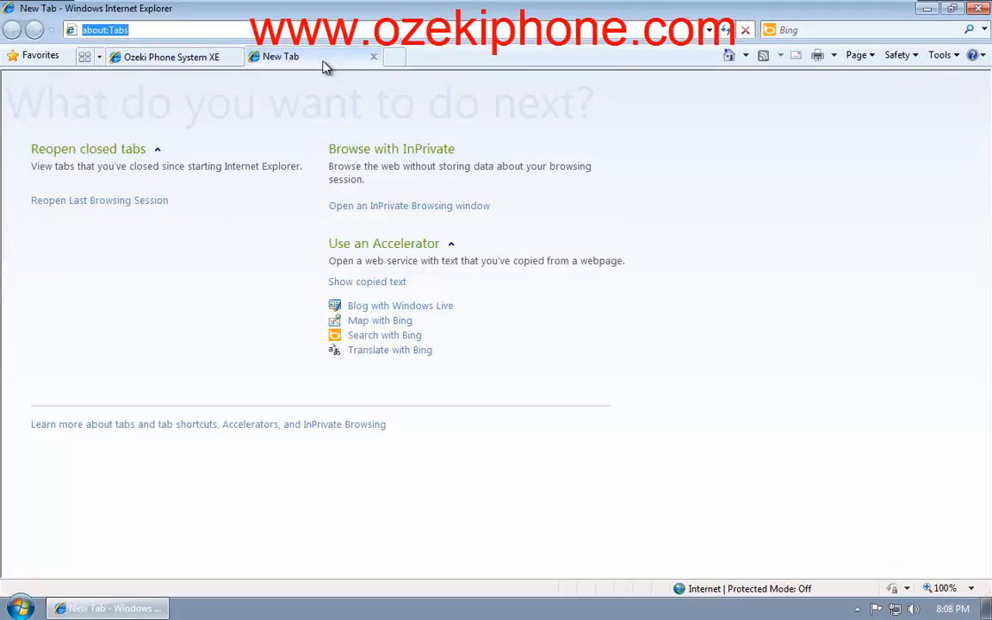
# - Browse to the phone at 192.168..., log in as admin and show the Ext 1 line settings
pyautogui.write('192.168.1.102/')
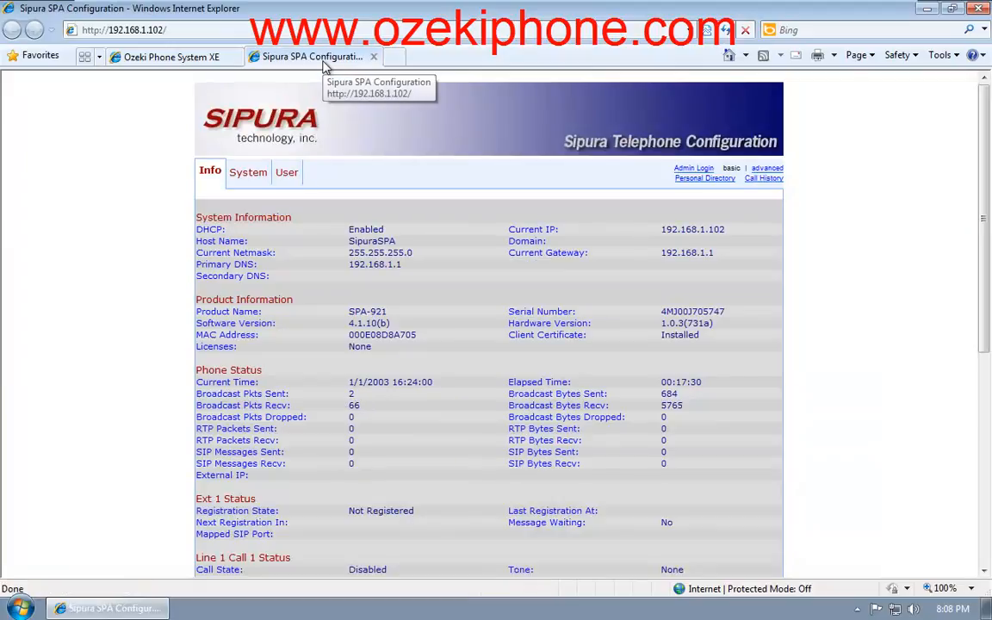
pyautogui.moveTo(755, 169)
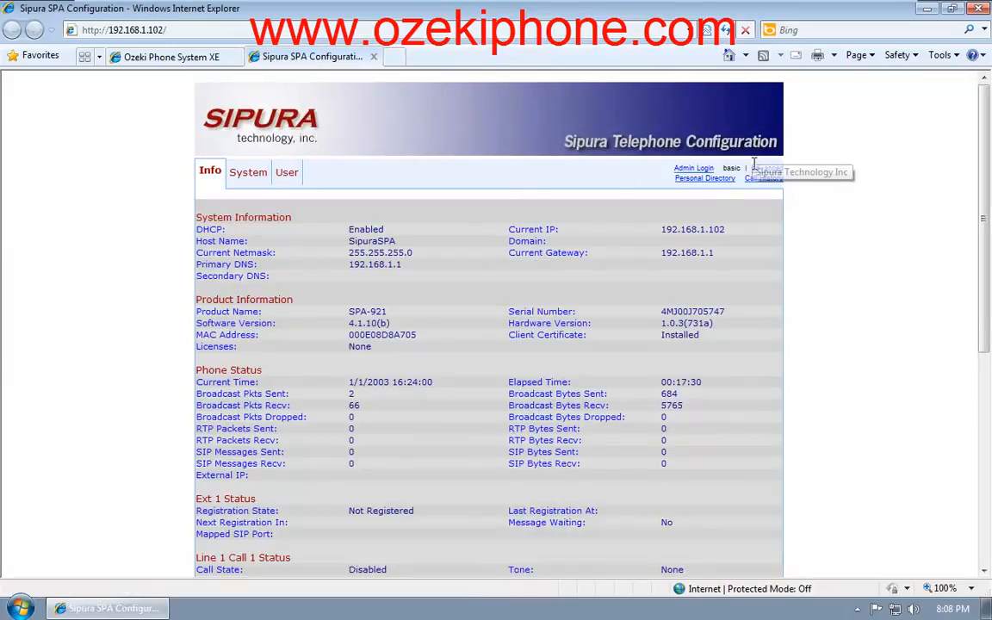
pyautogui.click(693, 169)
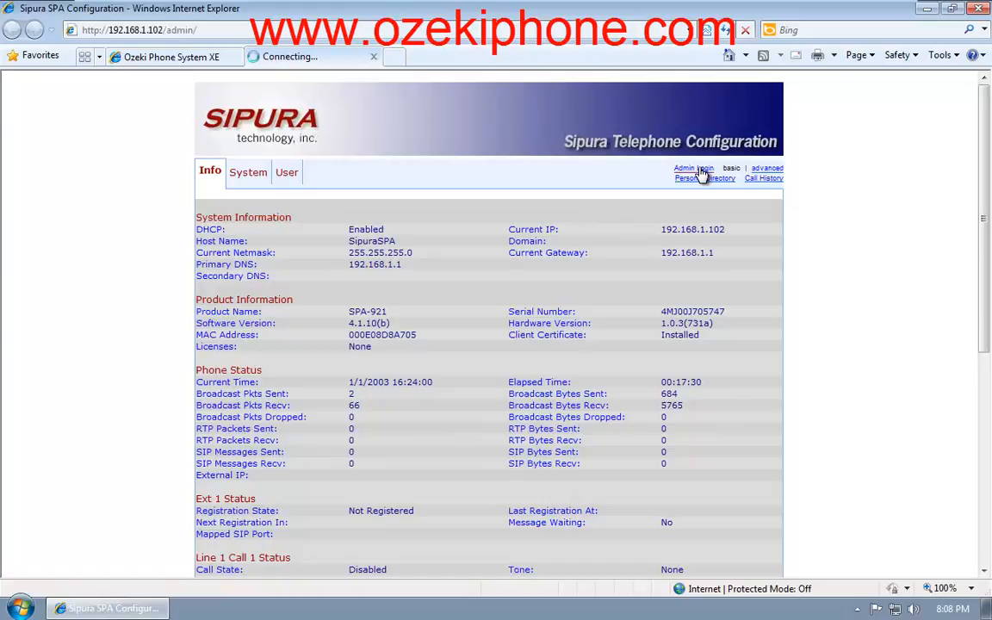
pyautogui.click(693, 168)
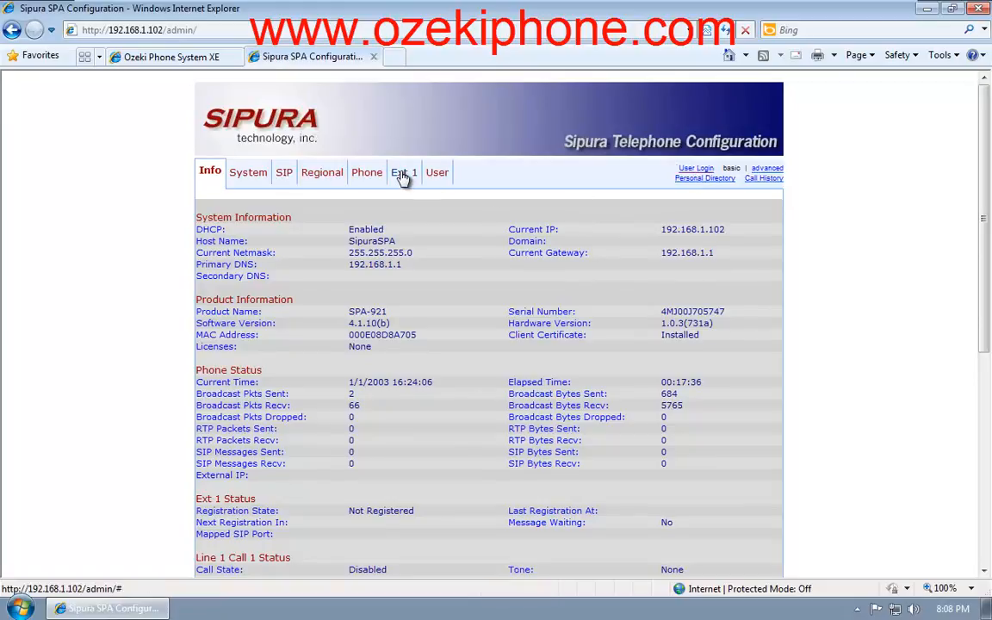
pyautogui.click(403, 172)
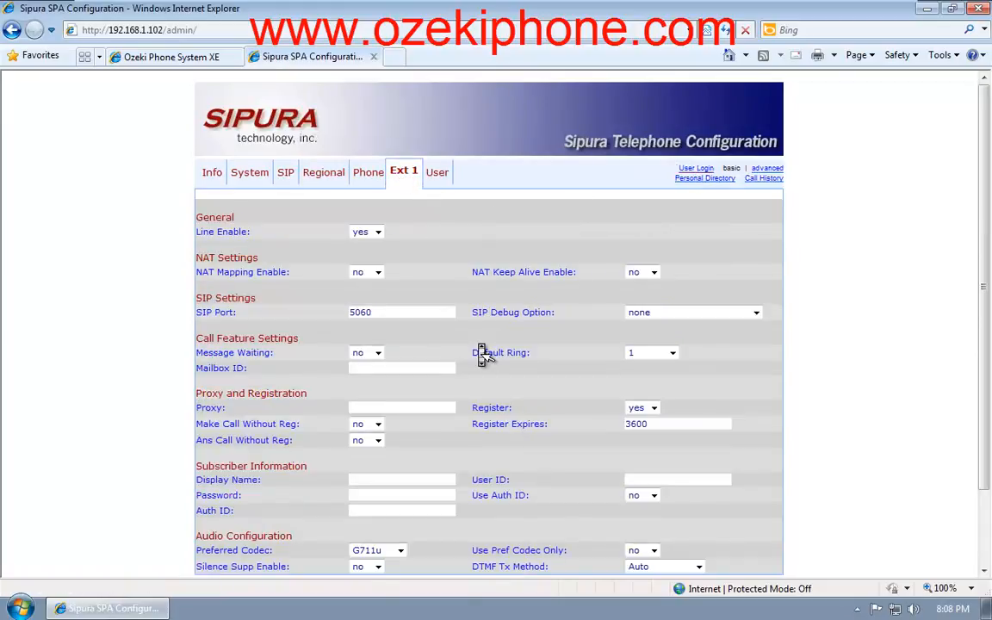
pyautogui.moveTo(446, 384)
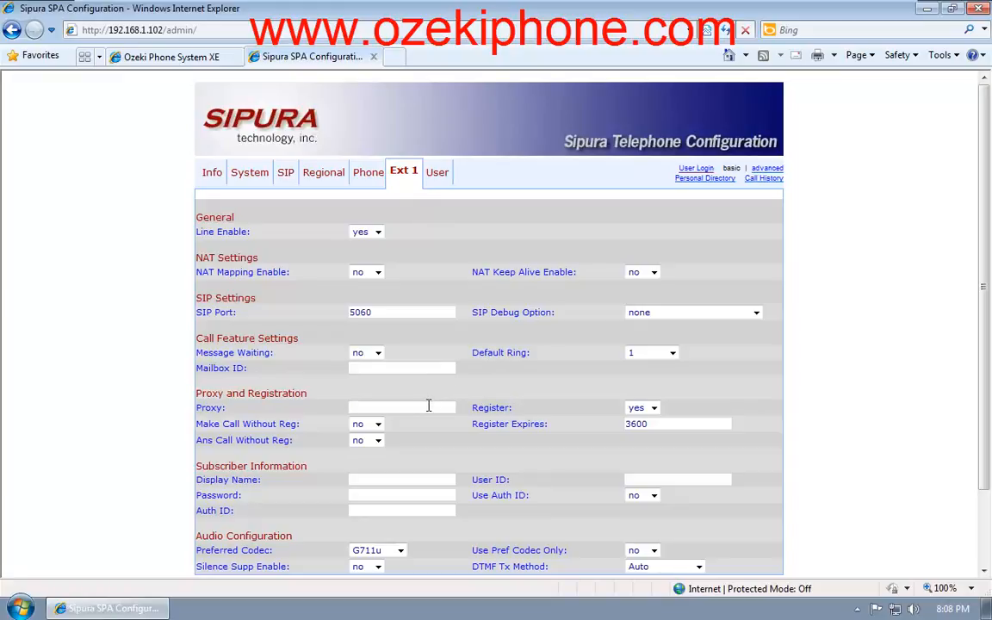
# - Enter proxy address 192.168.1.104 for Ext 1, checking it against the phone system's page
pyautogui.write('192.168.1.10')
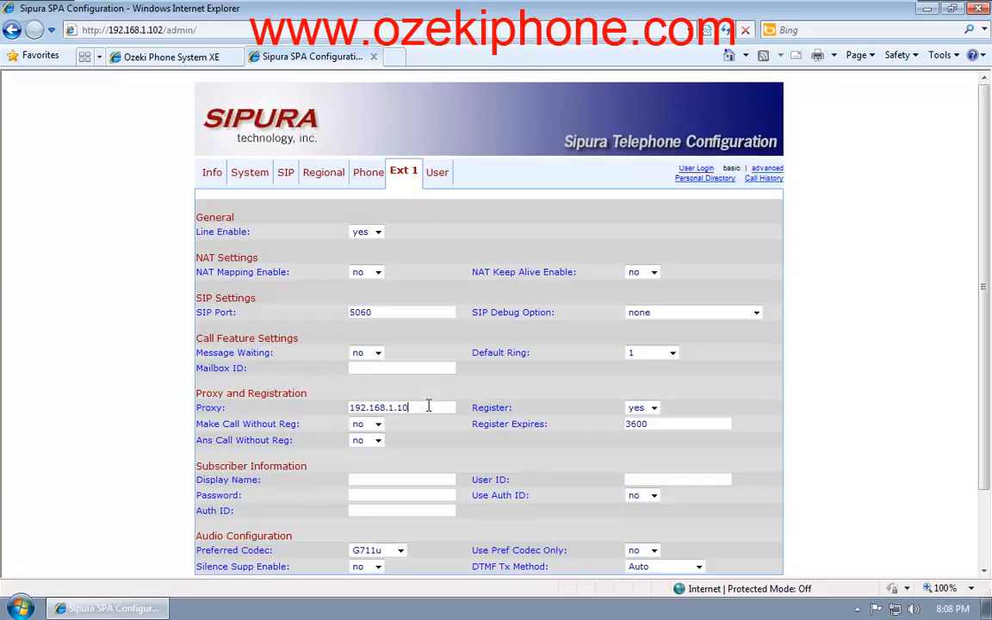
pyautogui.write('4')
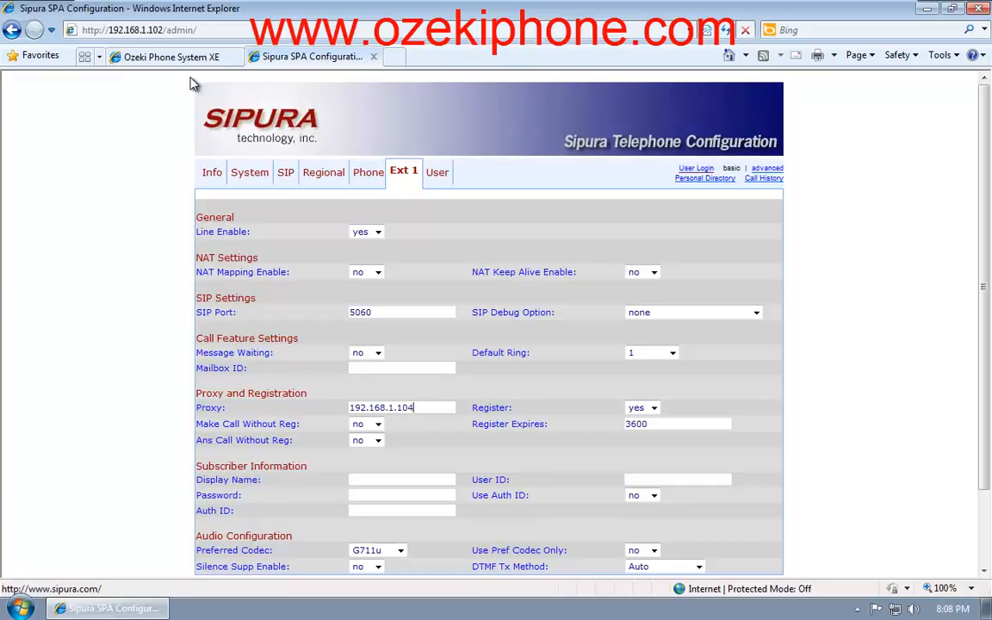
pyautogui.click(169, 55)
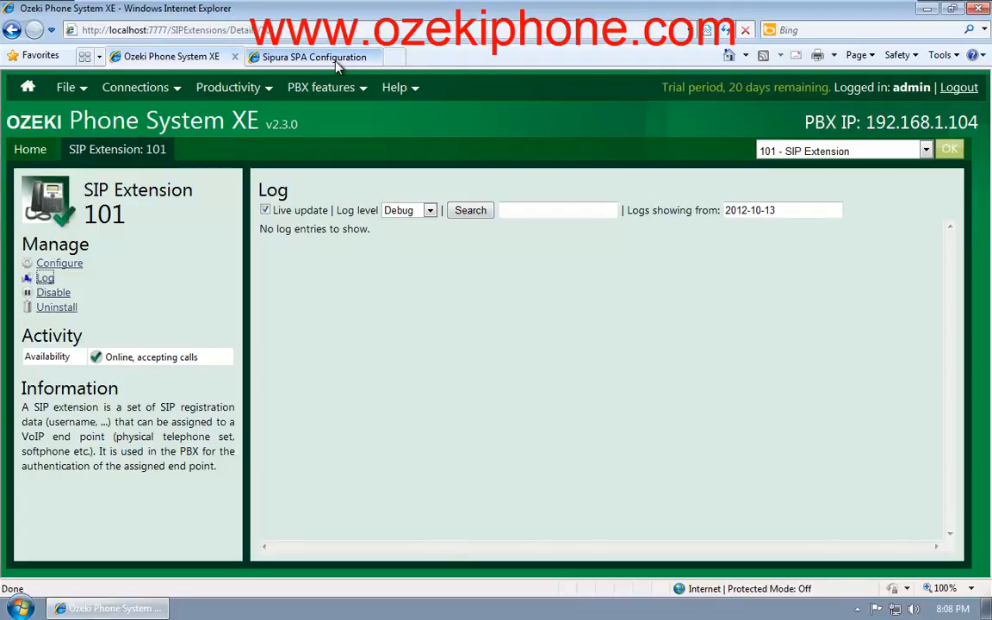
pyautogui.click(310, 57)
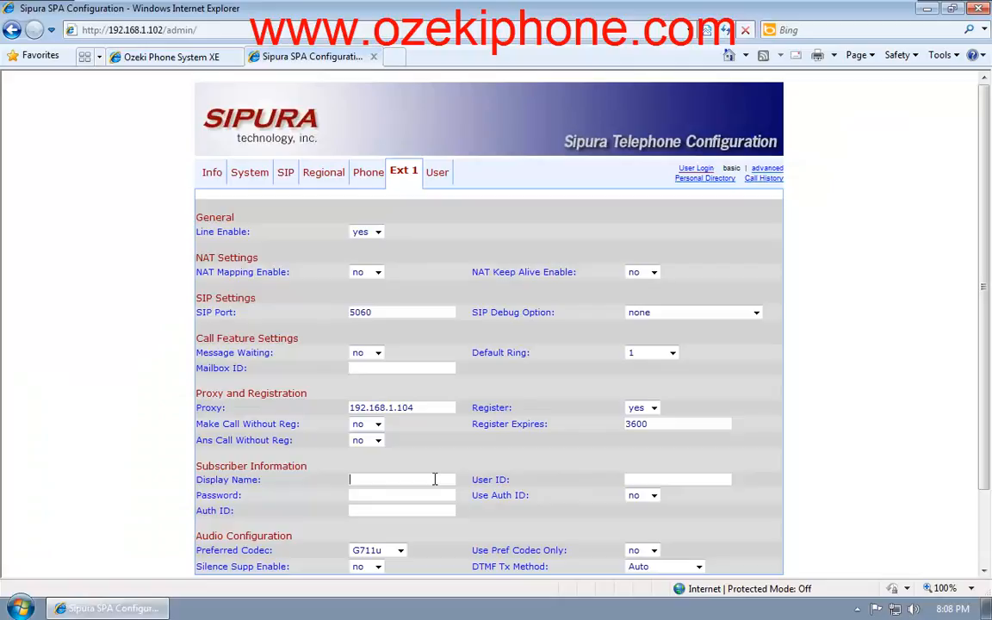
pyautogui.write('101')
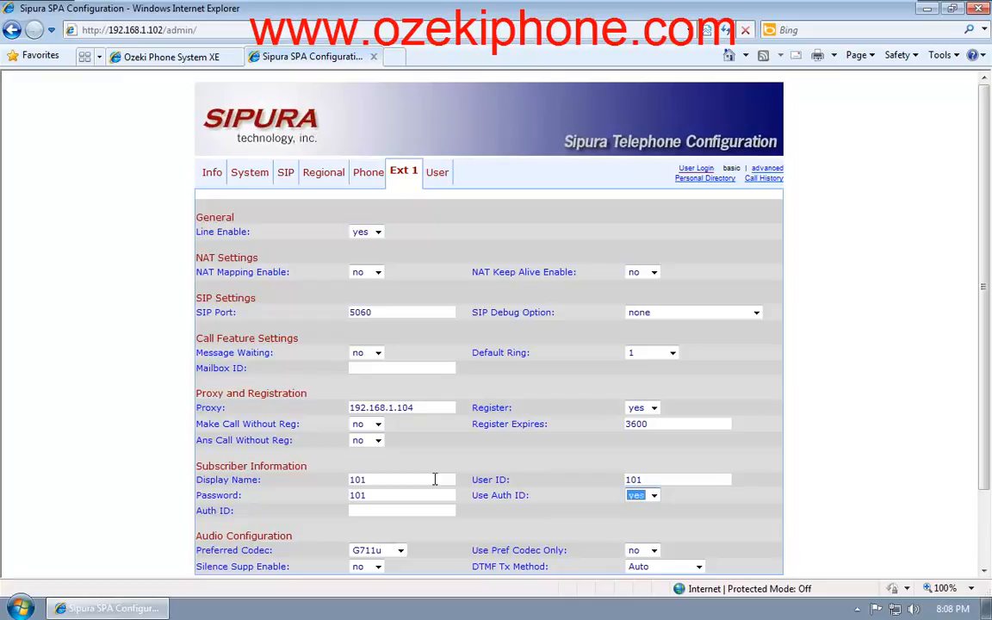
pyautogui.write('101')
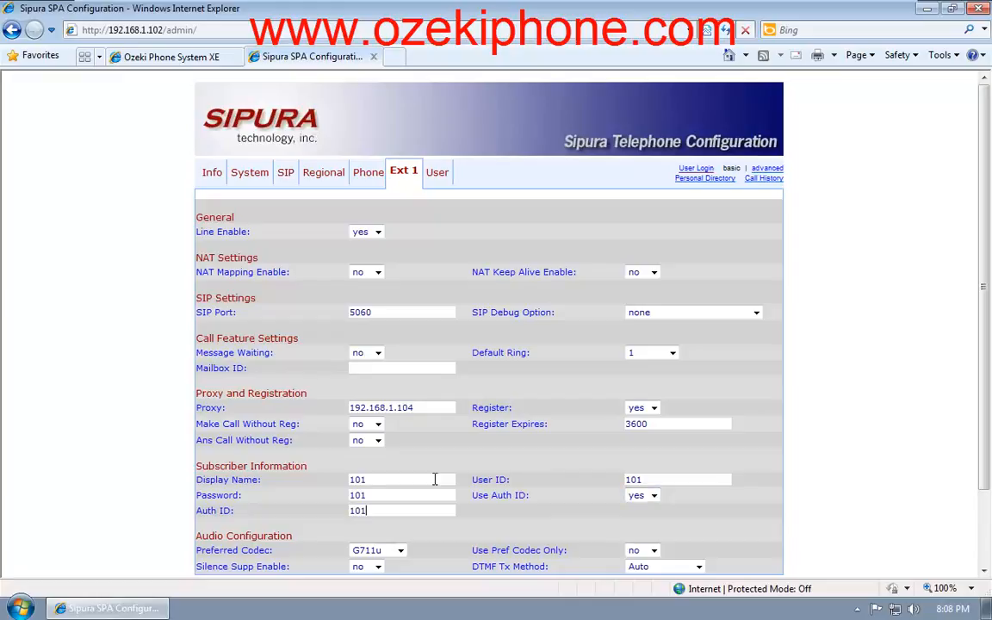
pyautogui.scroll(-3)
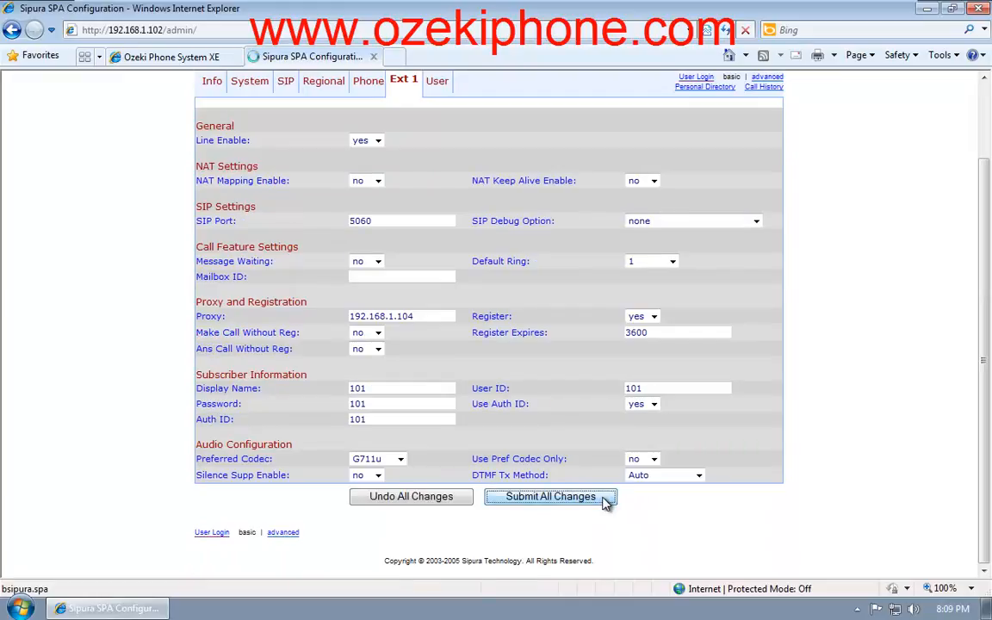
pyautogui.click(550, 496)
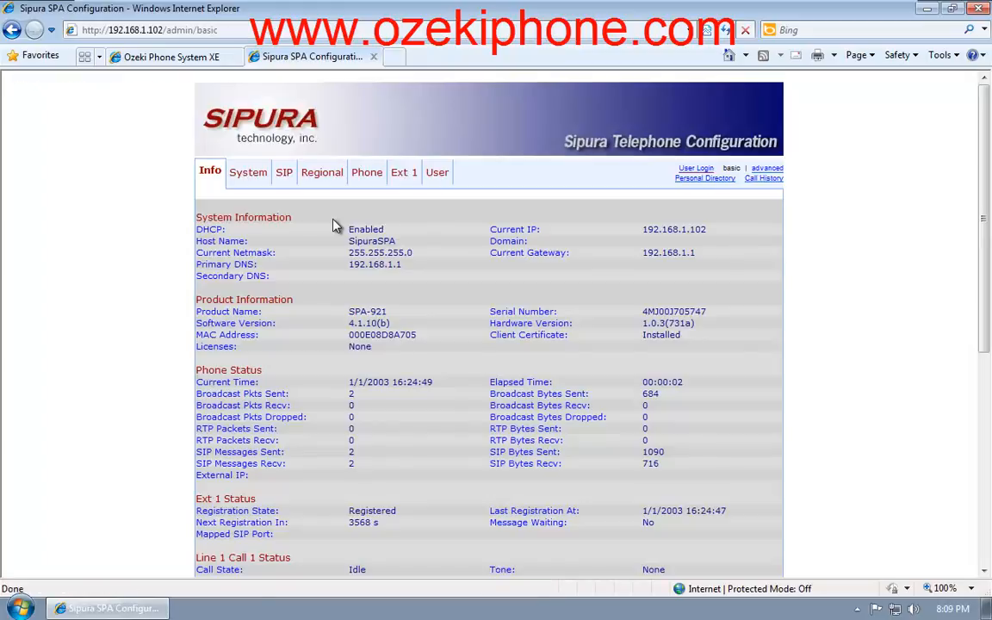
pyautogui.moveTo(344, 518)
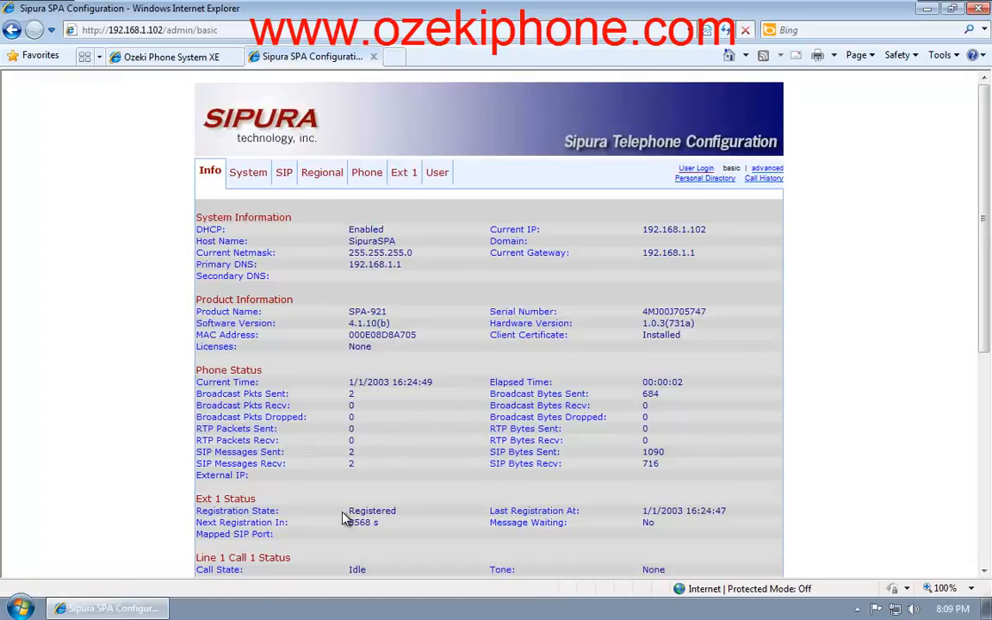
# - Return to extension 101's log, then show the PBX call history listing the call from 100 to 101
pyautogui.click(155, 55)
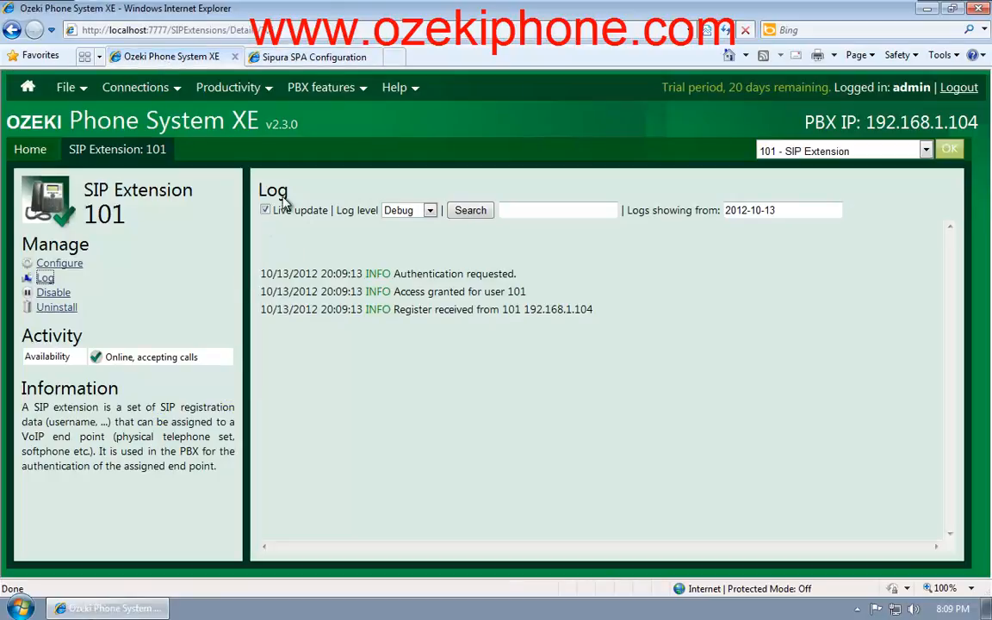
pyautogui.click(327, 86)
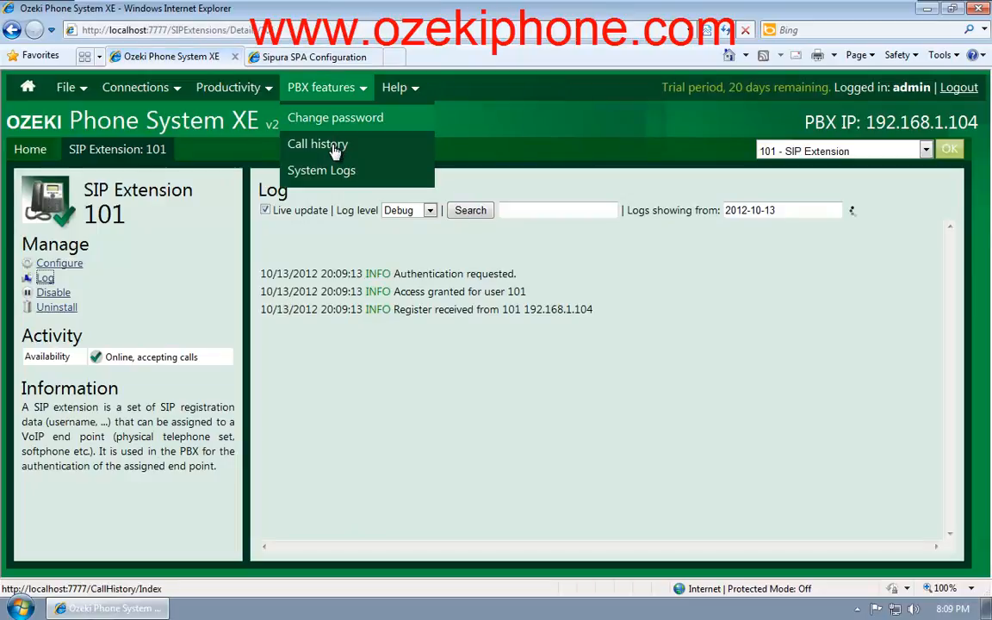
pyautogui.click(317, 145)
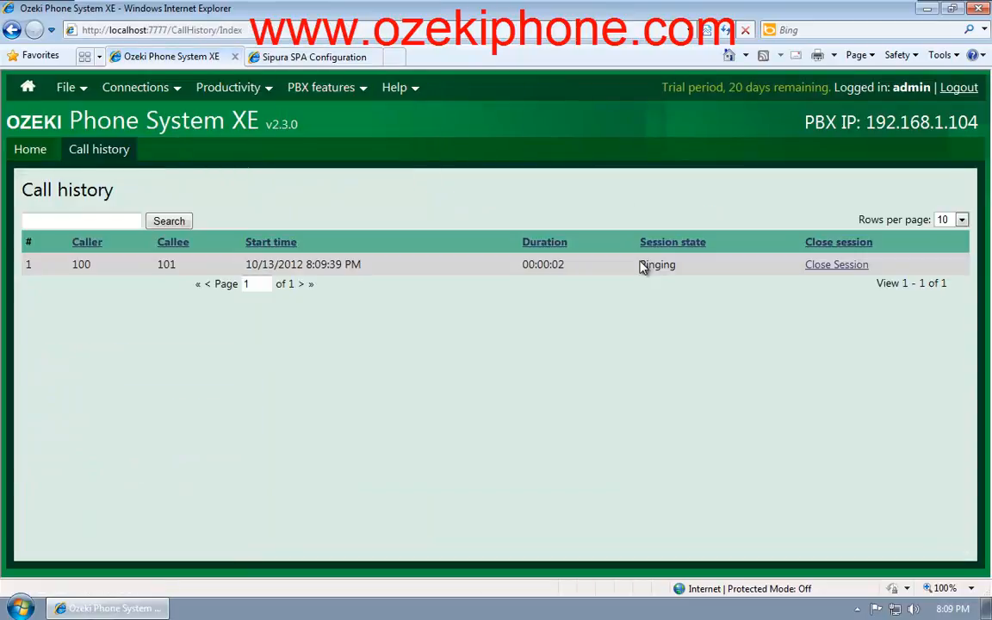